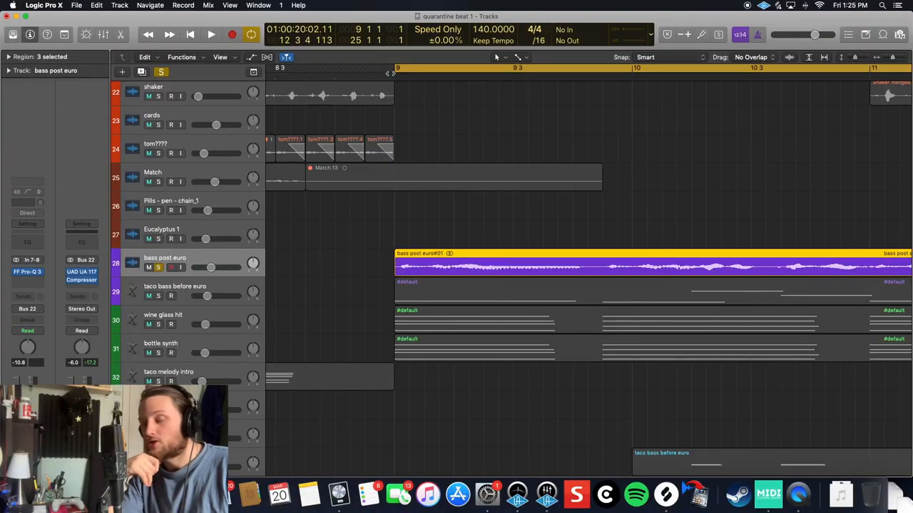
{"action": "mouse_move", "coordinate": [438, 232]}
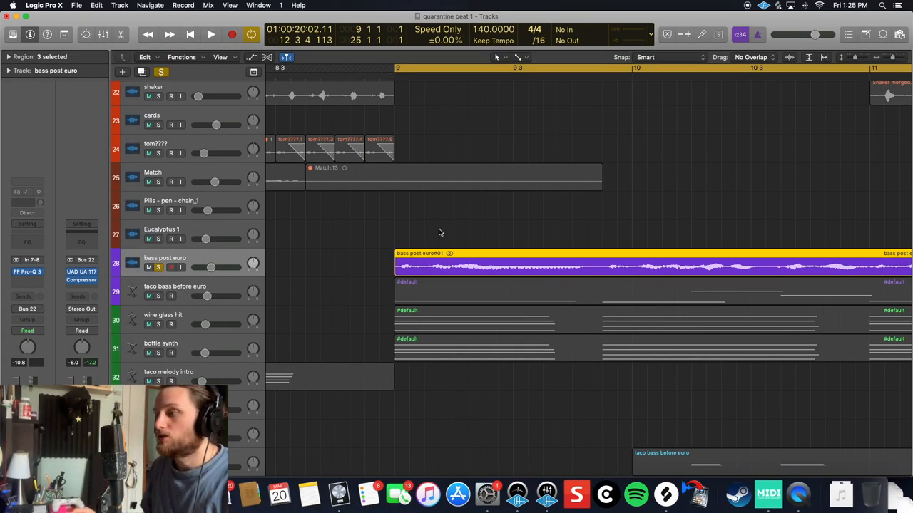